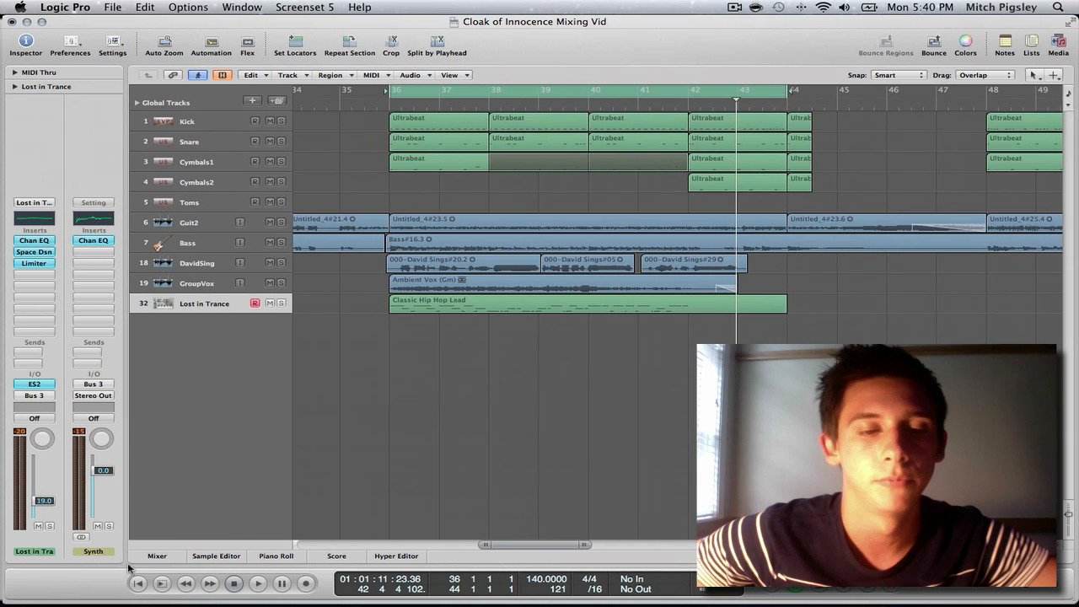
Show the full mixer with every track's channel strip, plugins and fader
{"action": "left_click", "coordinate": [157, 556]}
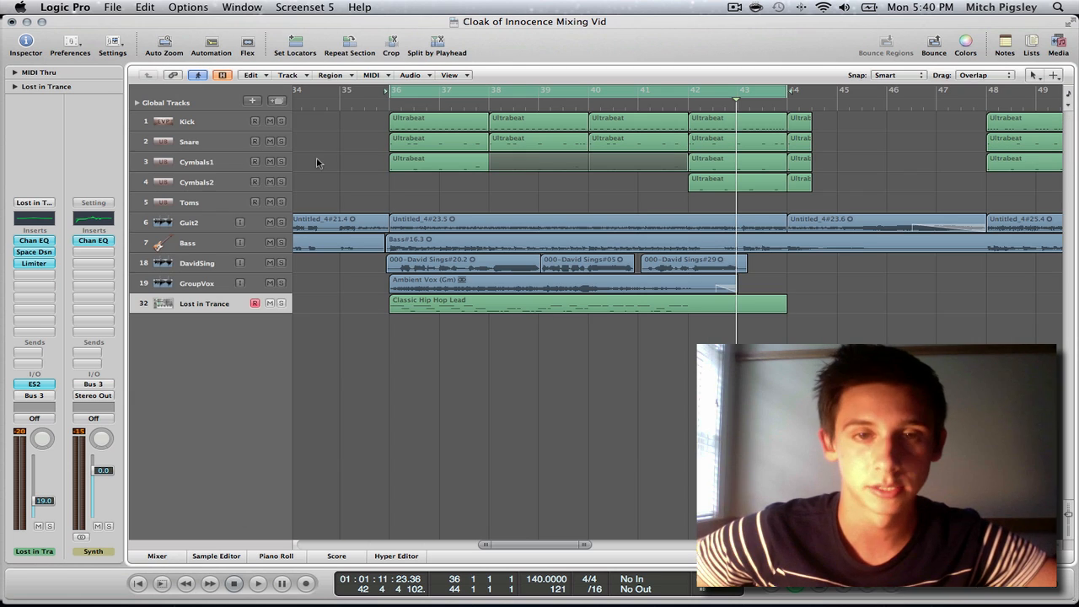
{"action": "mouse_move", "coordinate": [317, 184]}
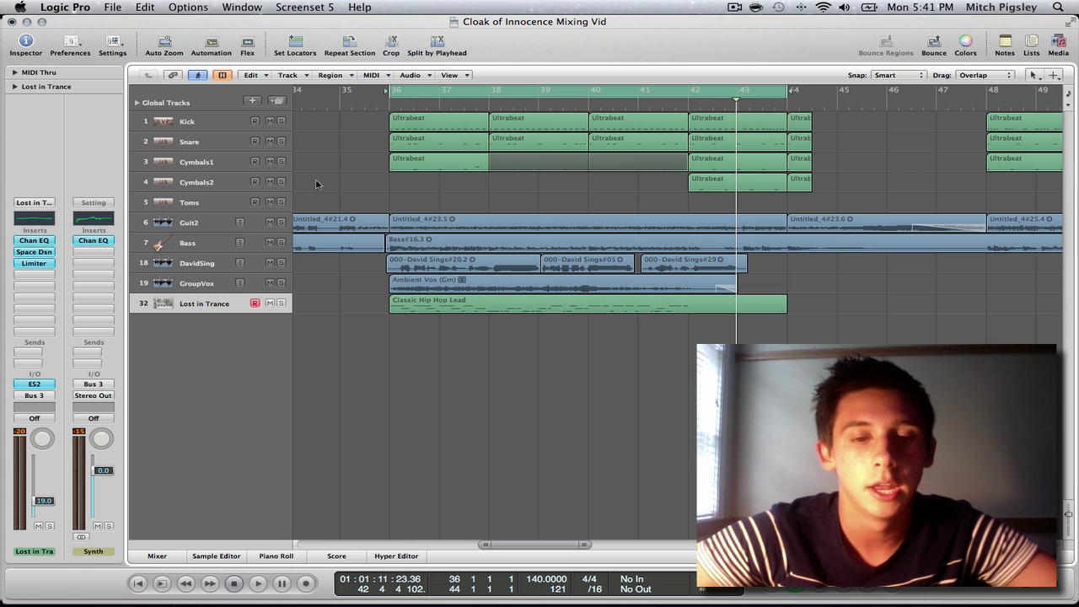
{"action": "mouse_move", "coordinate": [413, 389]}
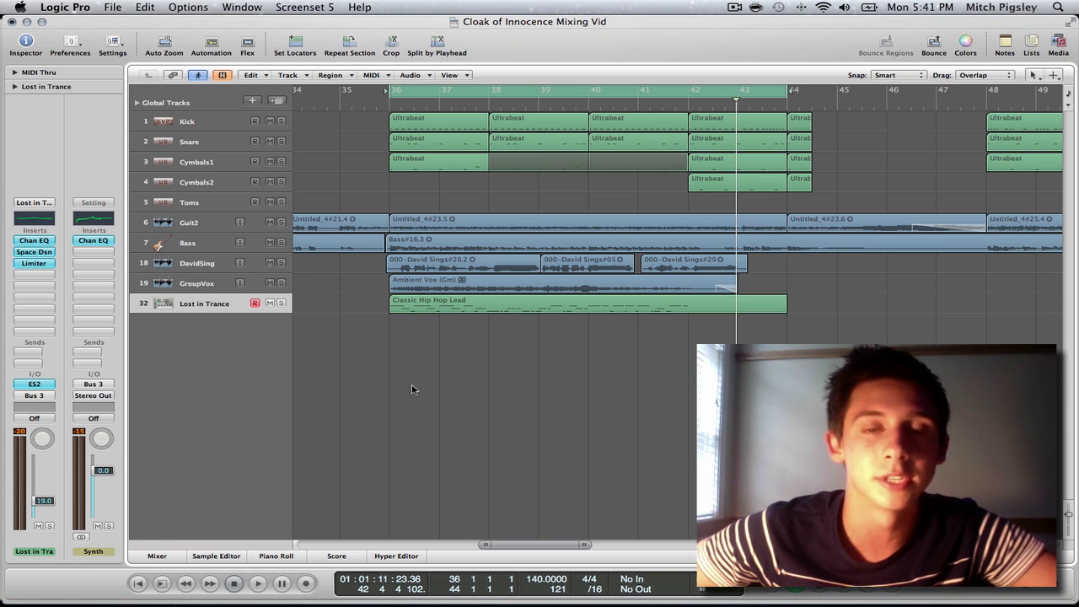
{"action": "left_click", "coordinate": [156, 556]}
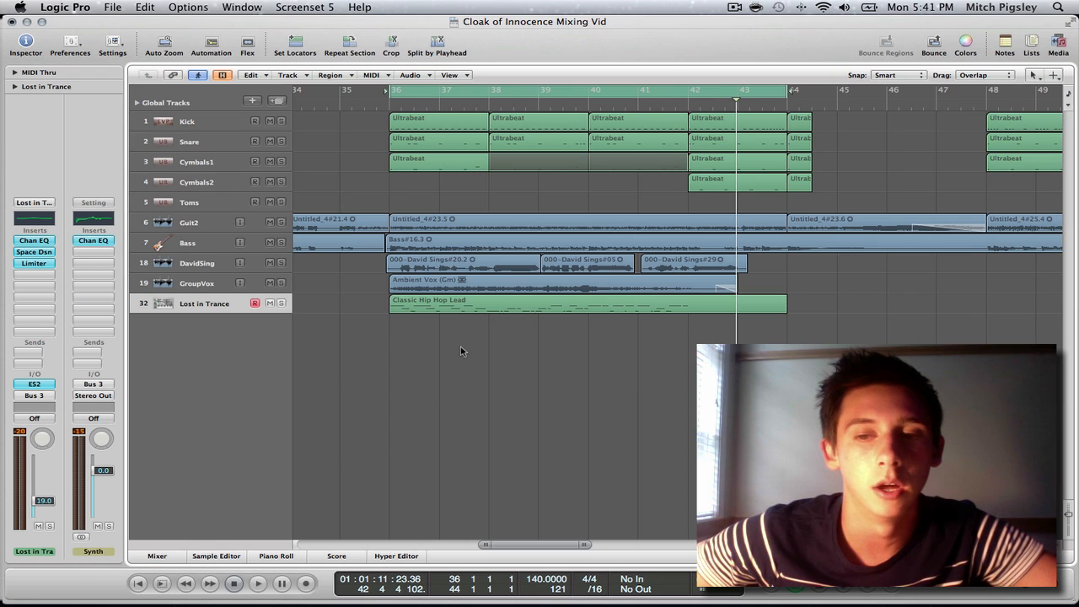
{"action": "mouse_move", "coordinate": [475, 256]}
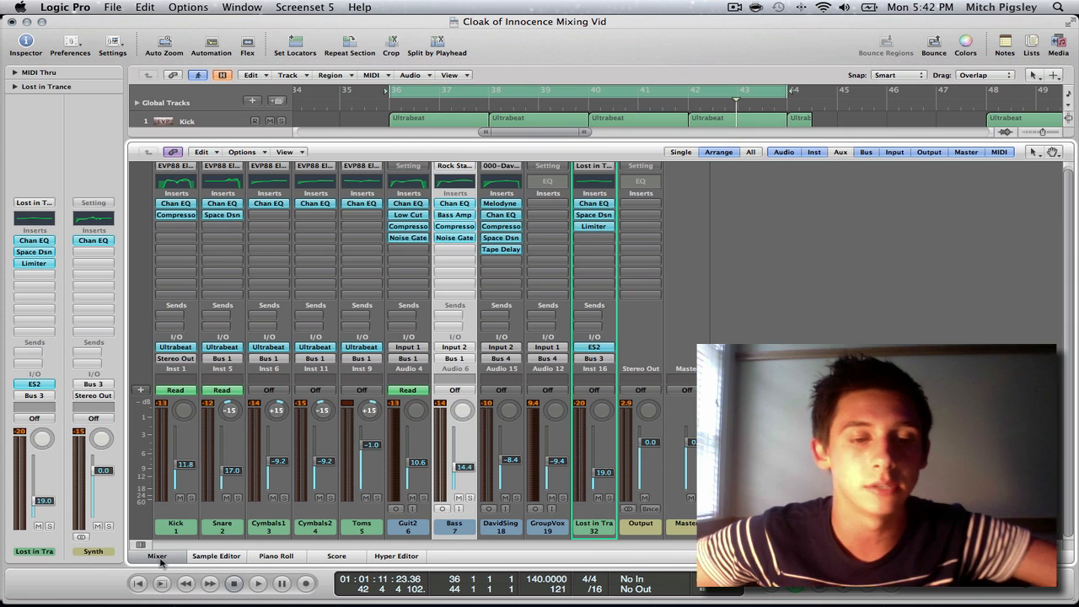
Hide the mixer again to return to the arrangement's tracks and regions
{"action": "left_click", "coordinate": [156, 556]}
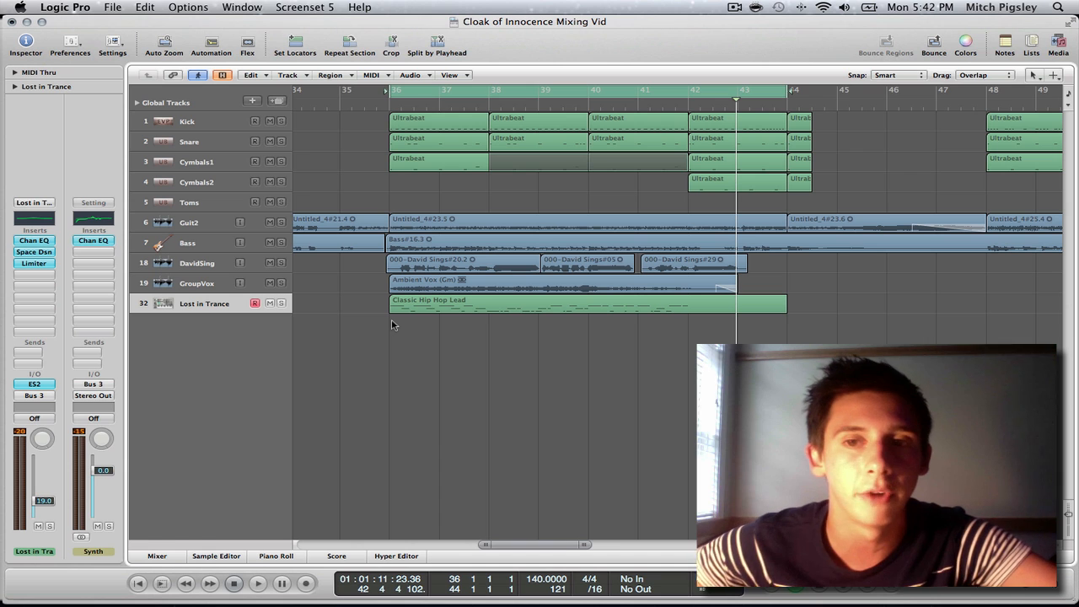
{"action": "mouse_move", "coordinate": [403, 229]}
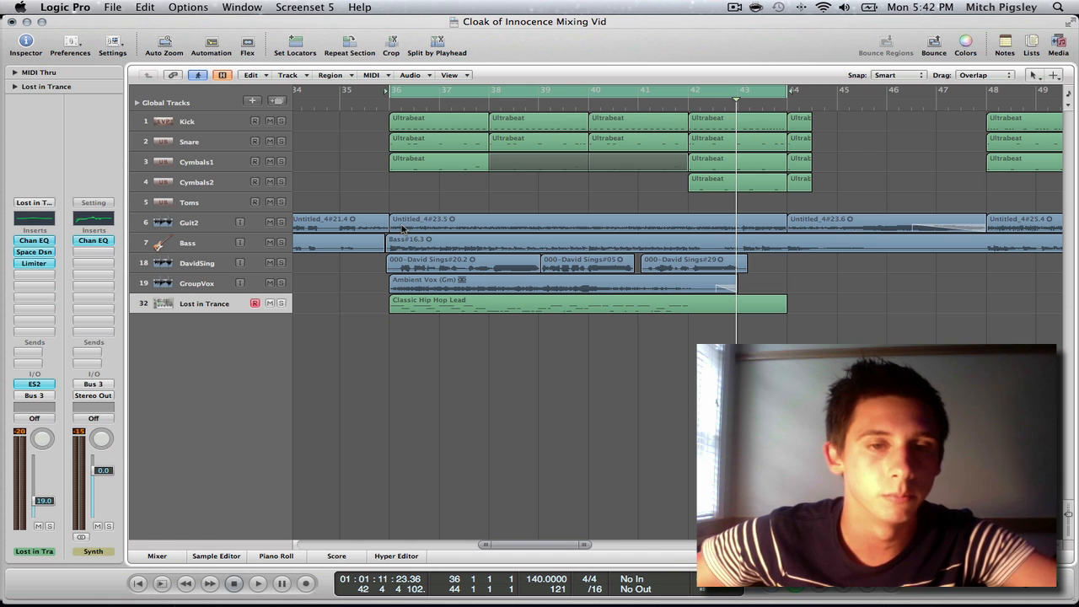
{"action": "mouse_move", "coordinate": [401, 234]}
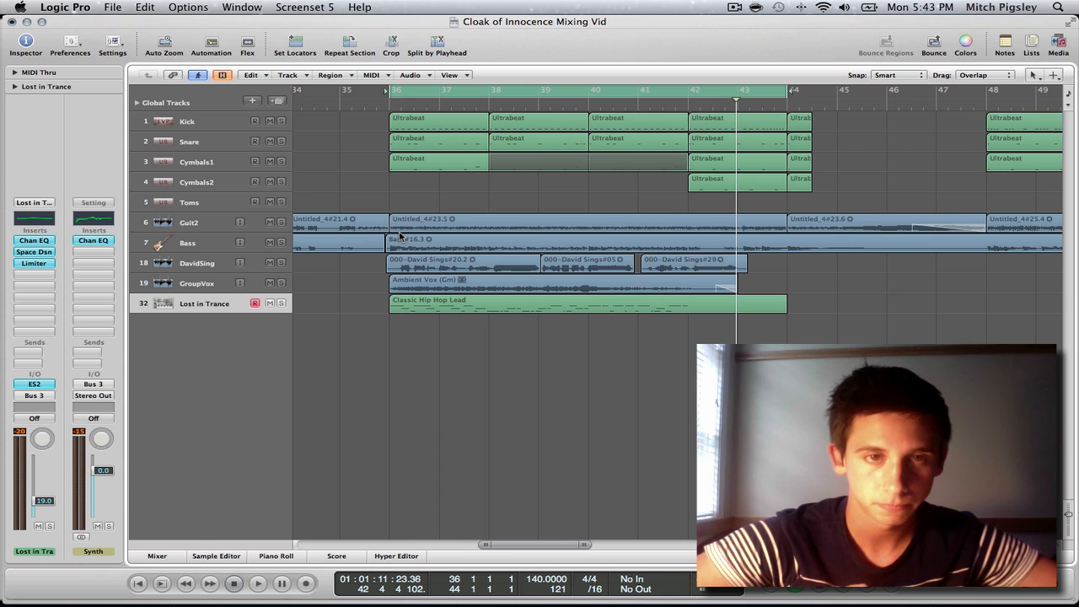
{"action": "mouse_move", "coordinate": [343, 122]}
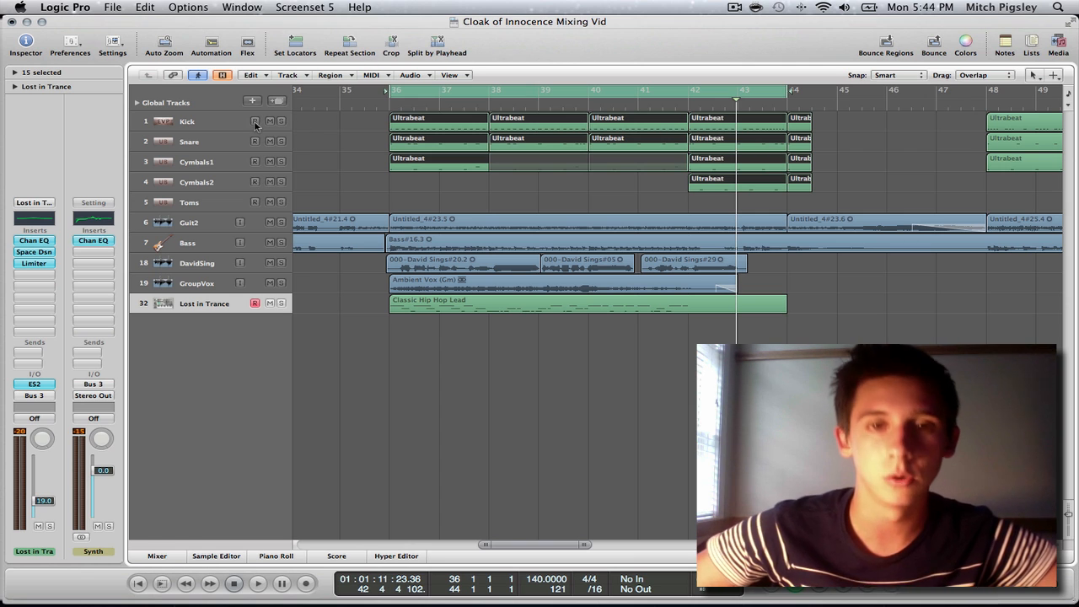
Select the Snare track, bring up its Channel EQ and switch it to Compare mode
{"action": "left_click", "coordinate": [188, 122]}
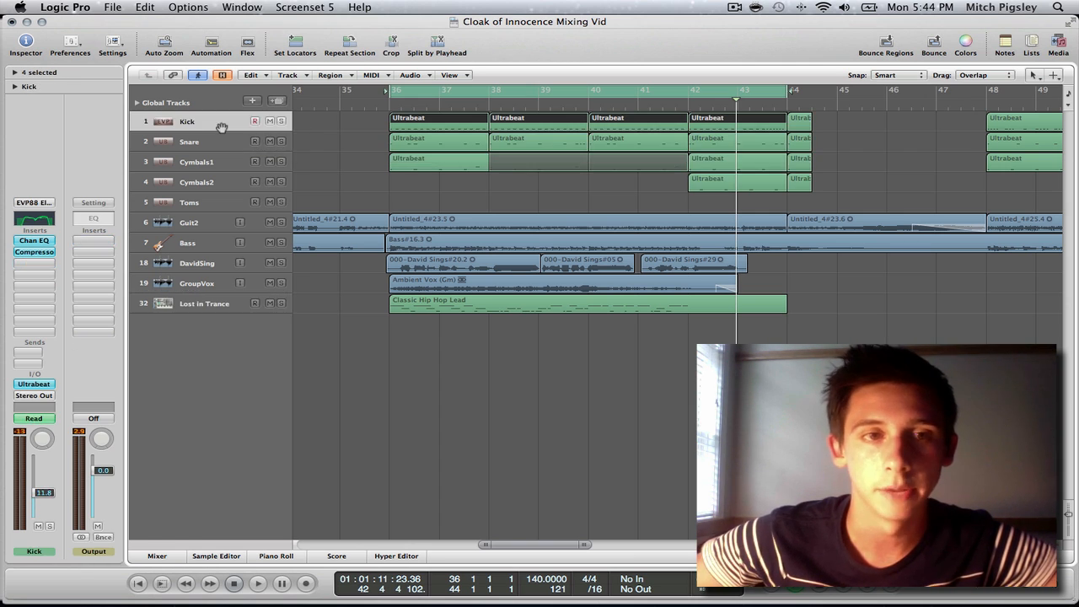
{"action": "left_click", "coordinate": [189, 142]}
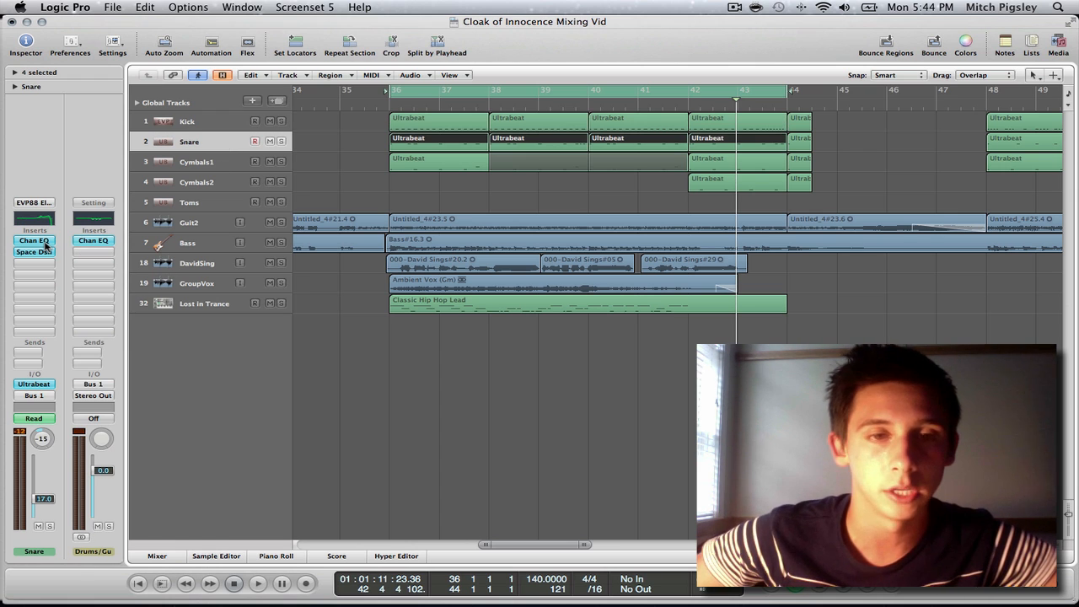
{"action": "left_click", "coordinate": [34, 239]}
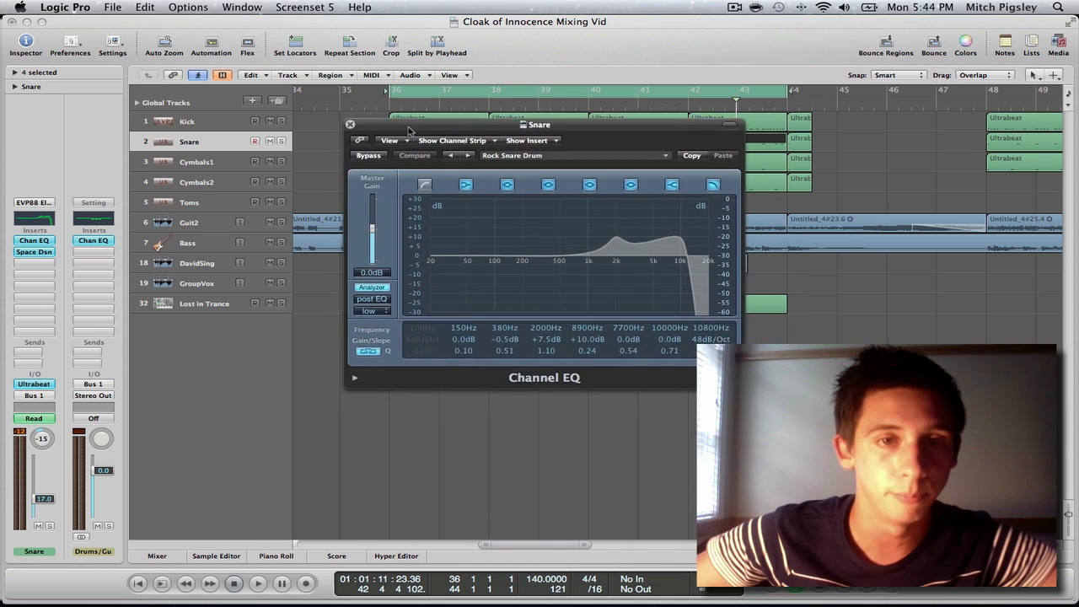
{"action": "left_click_drag", "start_coordinate": [540, 125], "coordinate": [559, 118]}
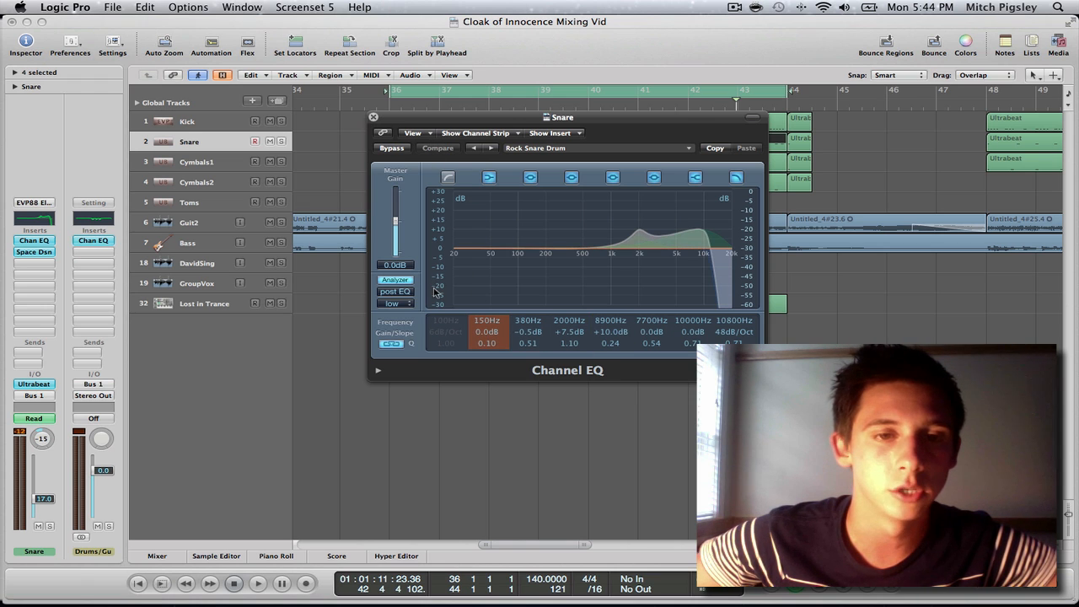
{"action": "left_click", "coordinate": [438, 148]}
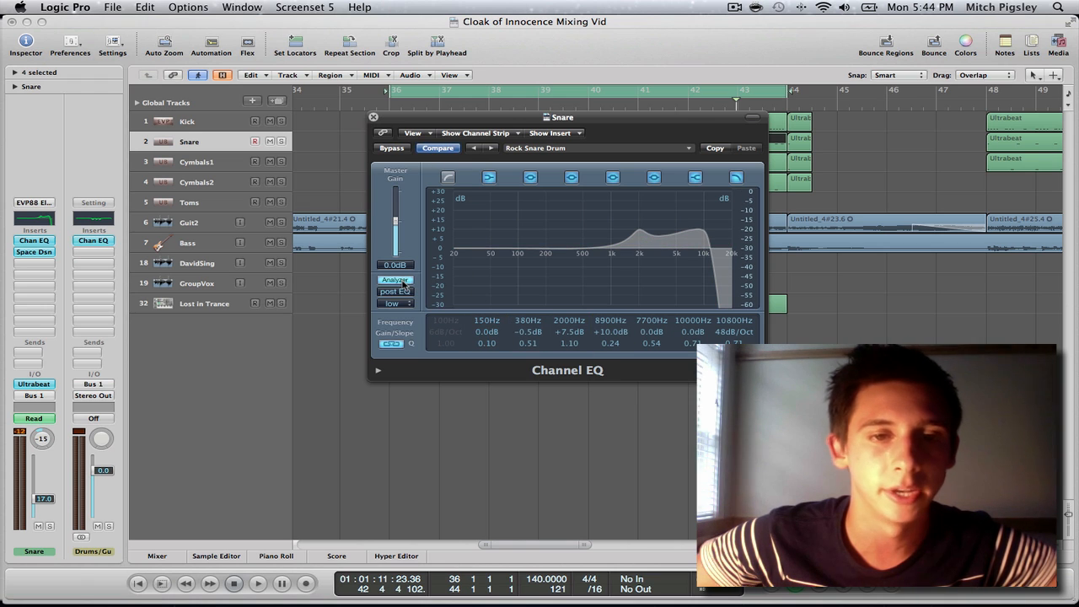
Drag the Snare's Channel EQ window to the right over the arrangement
{"action": "left_click_drag", "start_coordinate": [563, 118], "coordinate": [570, 223]}
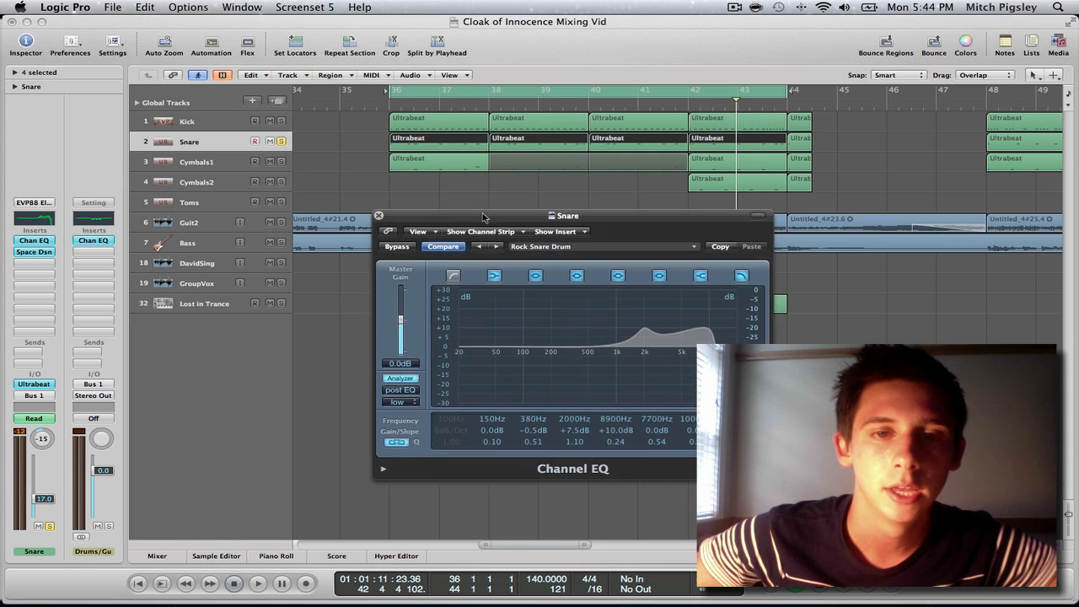
{"action": "left_click_drag", "start_coordinate": [567, 215], "coordinate": [577, 155]}
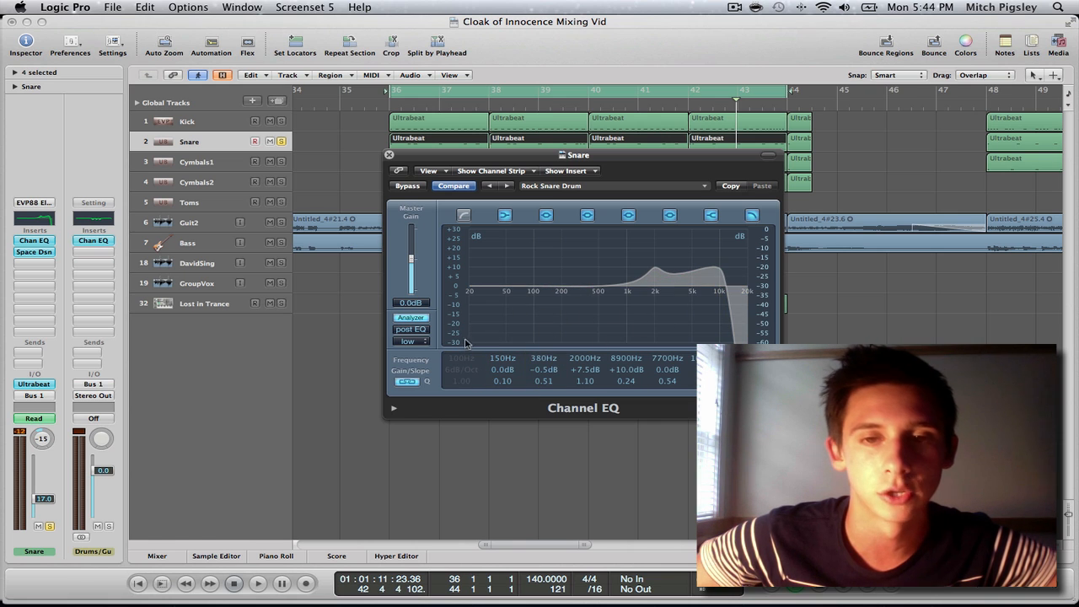
{"action": "left_click", "coordinate": [584, 357]}
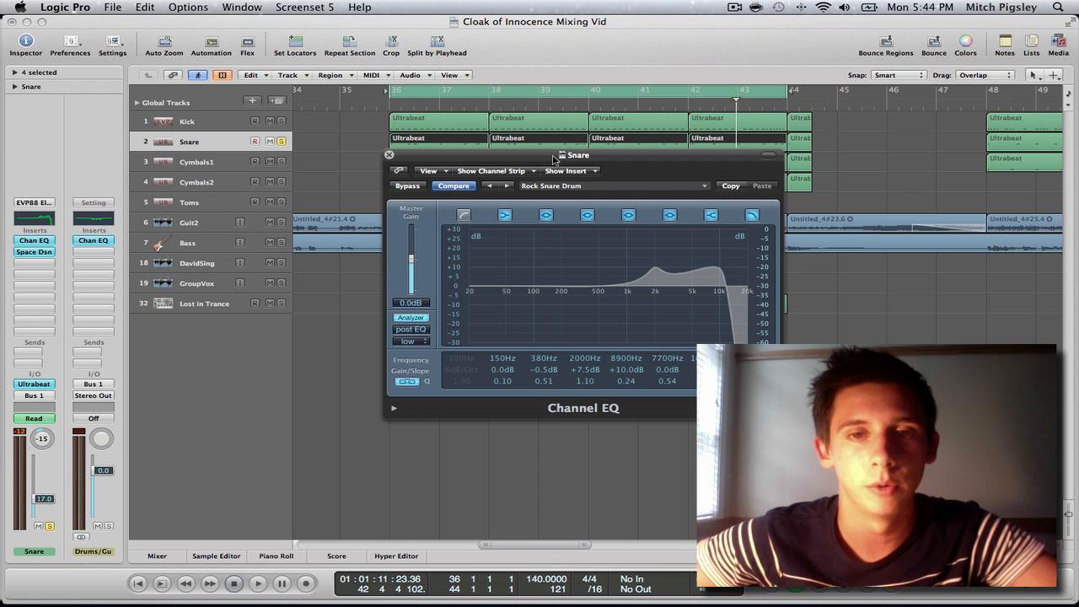
{"action": "left_click_drag", "start_coordinate": [565, 155], "coordinate": [577, 192]}
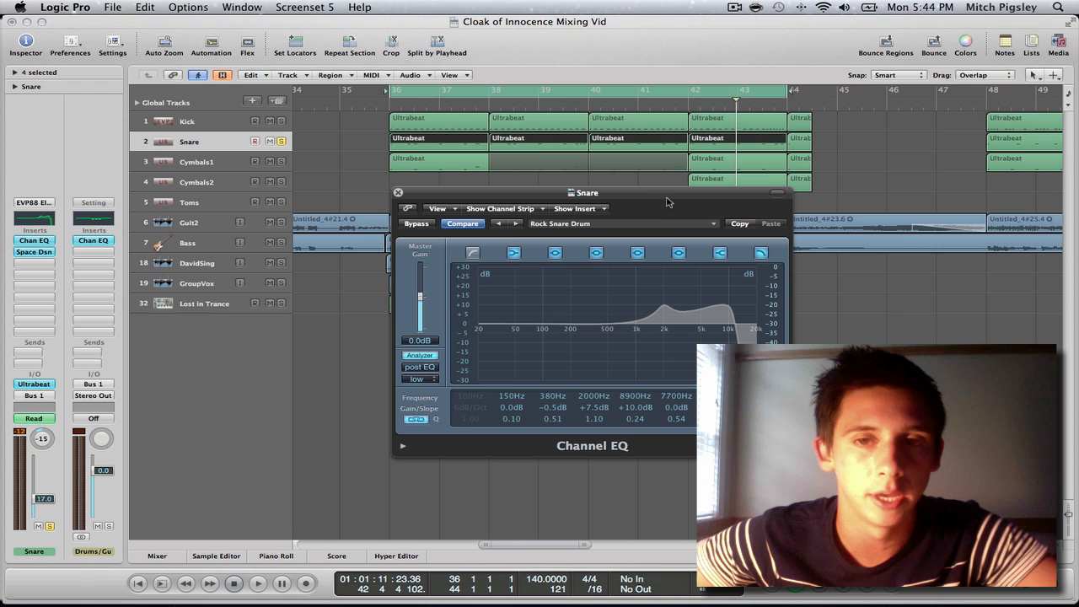
Highlight the 2000 Hz boost band, then close the Snare's Channel EQ
{"action": "left_click", "coordinate": [256, 583]}
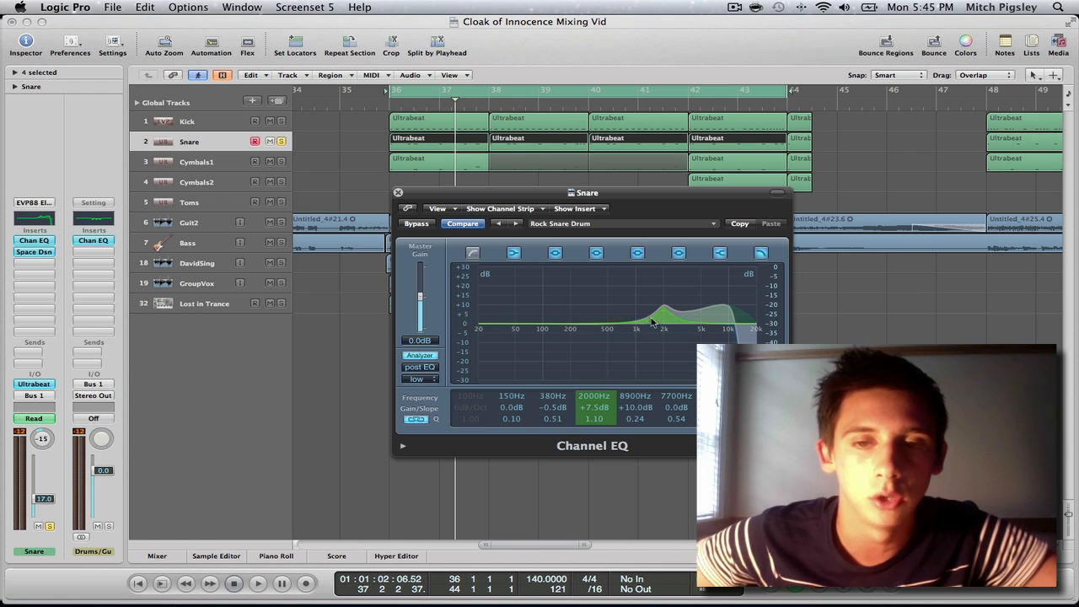
{"action": "mouse_move", "coordinate": [638, 320]}
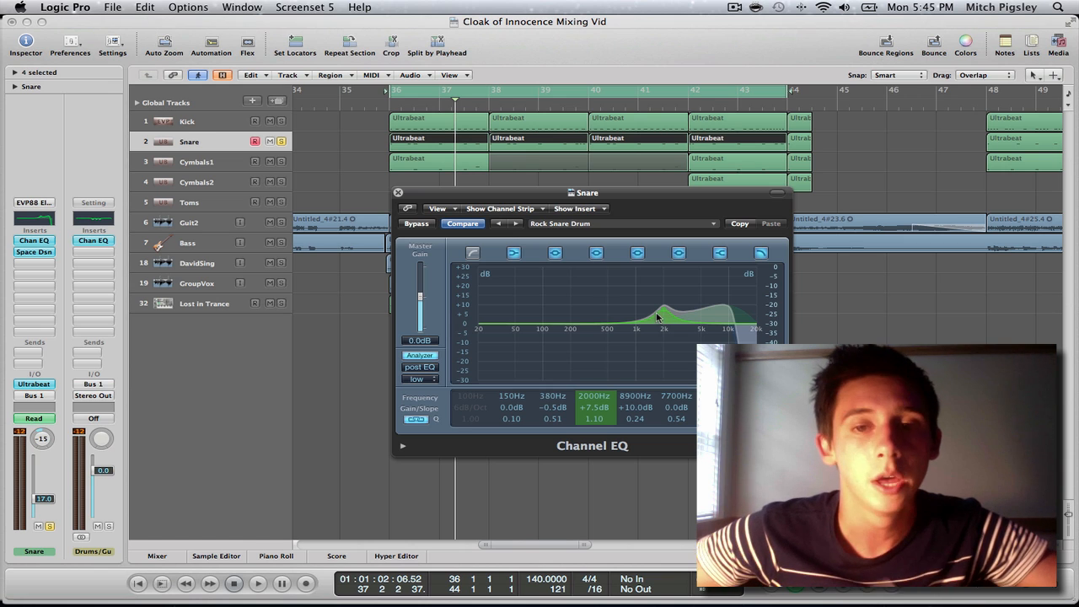
{"action": "left_click", "coordinate": [397, 192]}
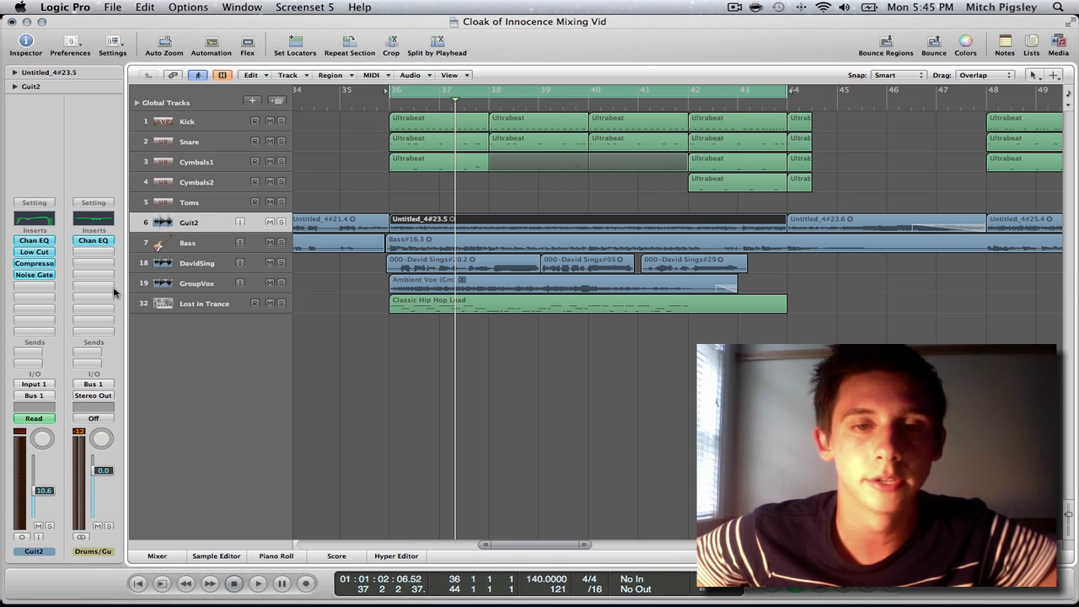
Review Guit2's Compressor settings, then select the DavidSing vocal track
{"action": "left_click", "coordinate": [34, 263]}
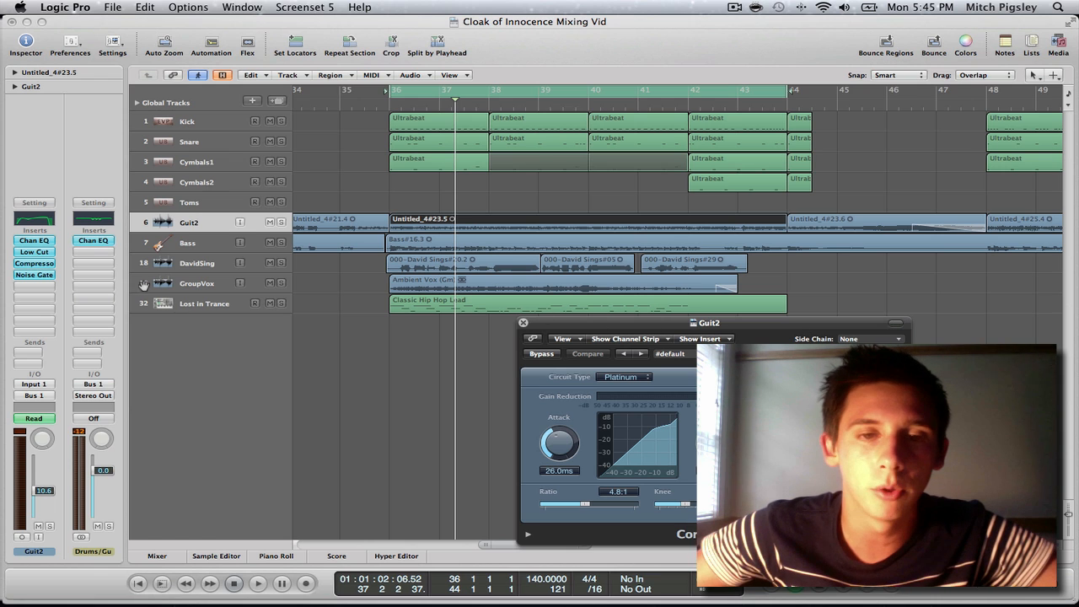
{"action": "left_click", "coordinate": [523, 322]}
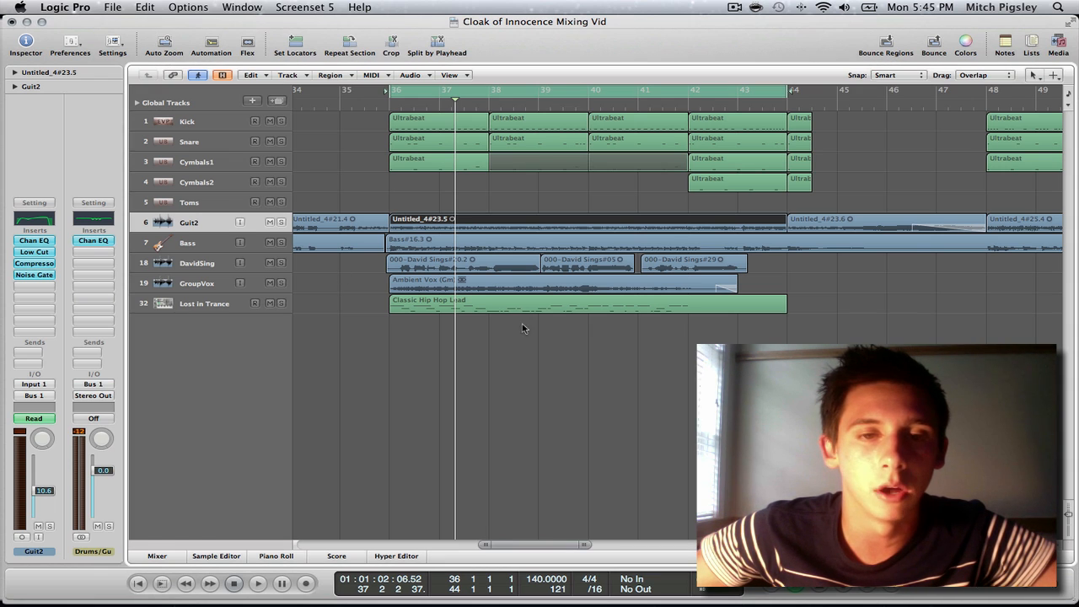
{"action": "left_click", "coordinate": [196, 263]}
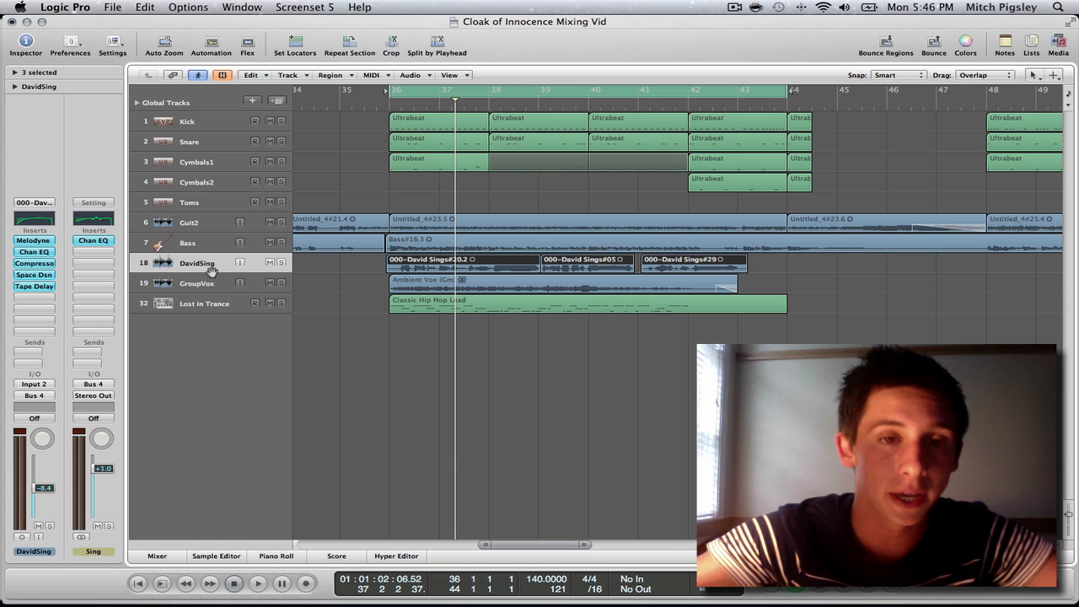
{"action": "mouse_move", "coordinate": [326, 133]}
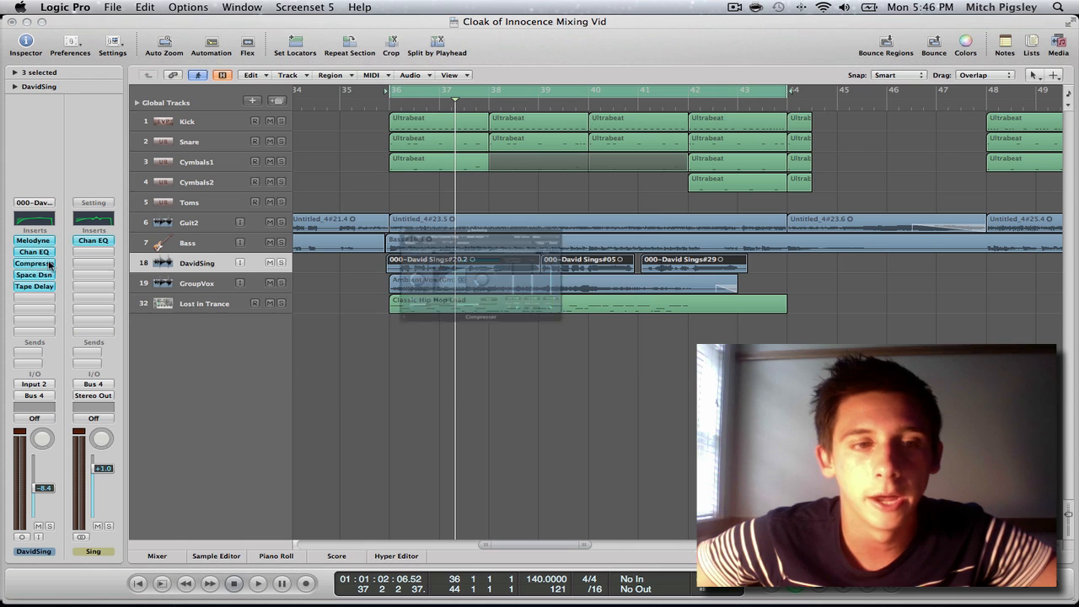
Adjust DavidSing's Compressor, close it and reselect the DavidSing track
{"action": "left_click", "coordinate": [33, 263]}
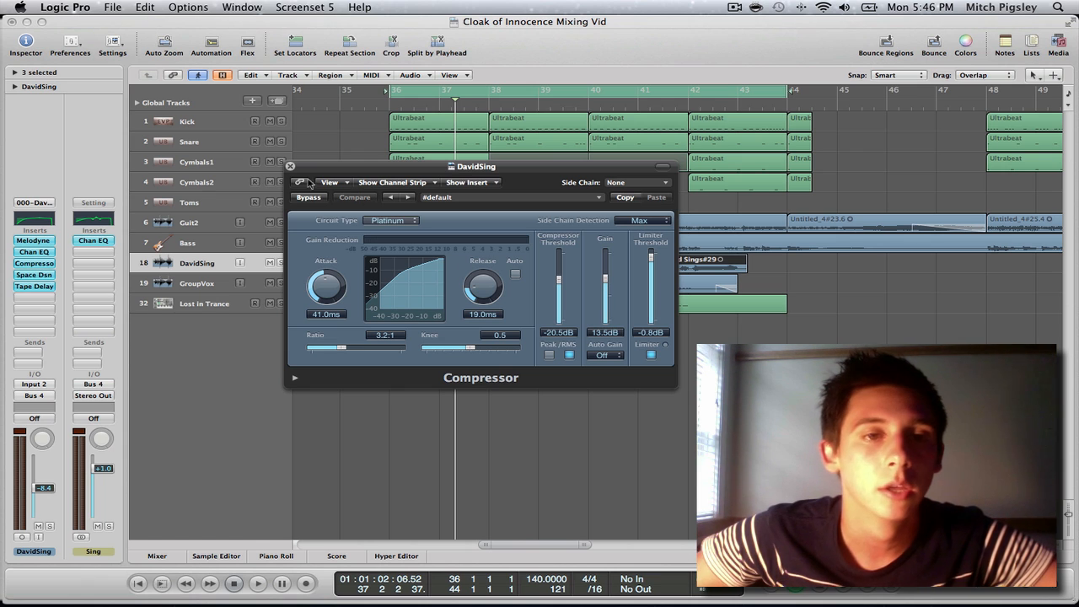
{"action": "left_click", "coordinate": [290, 165]}
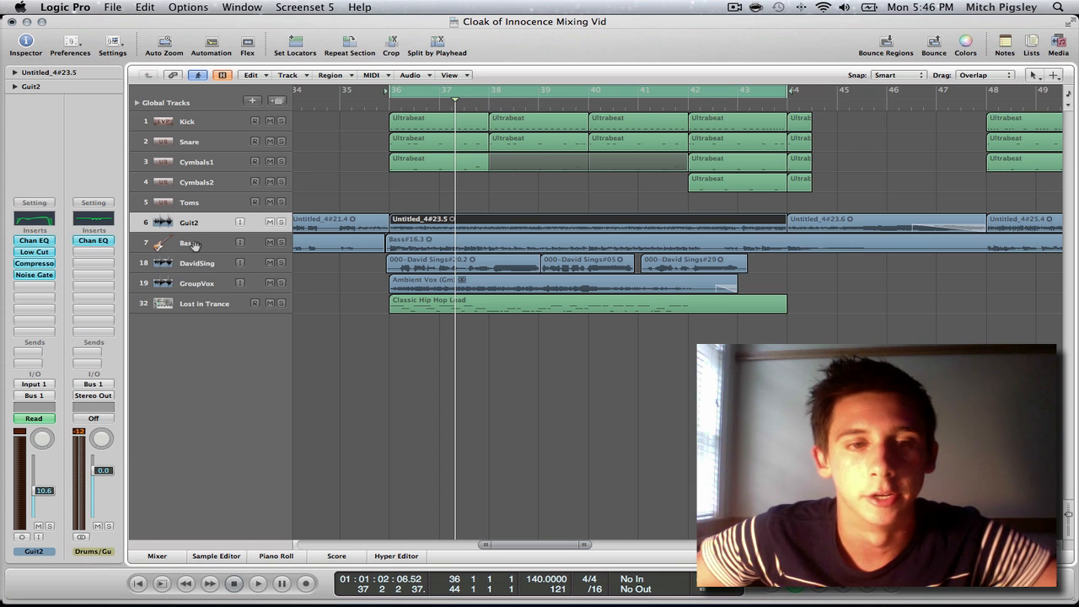
{"action": "left_click", "coordinate": [195, 263]}
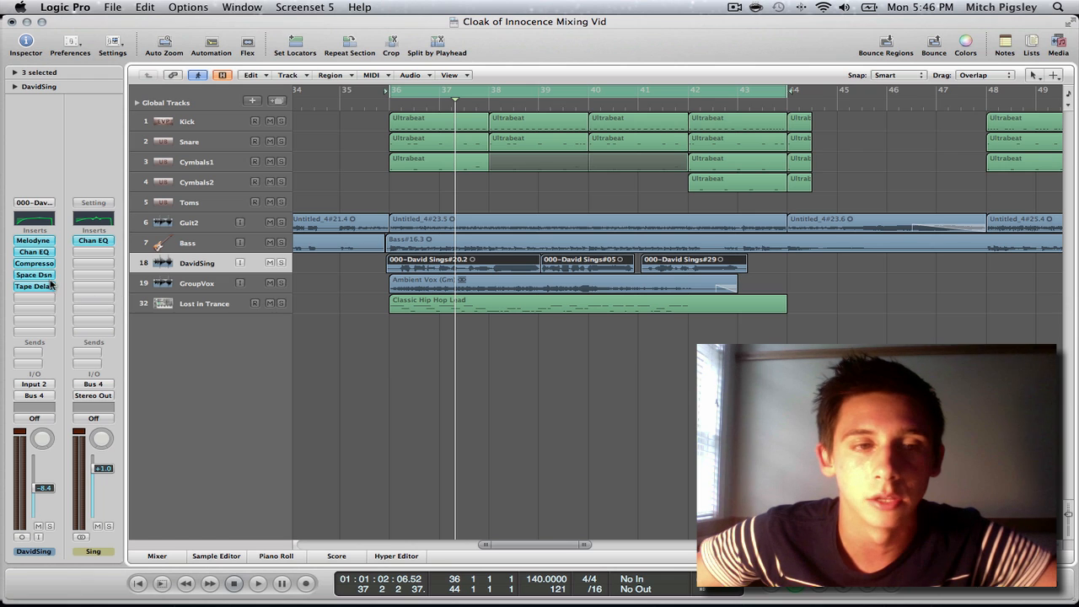
{"action": "mouse_move", "coordinate": [34, 286]}
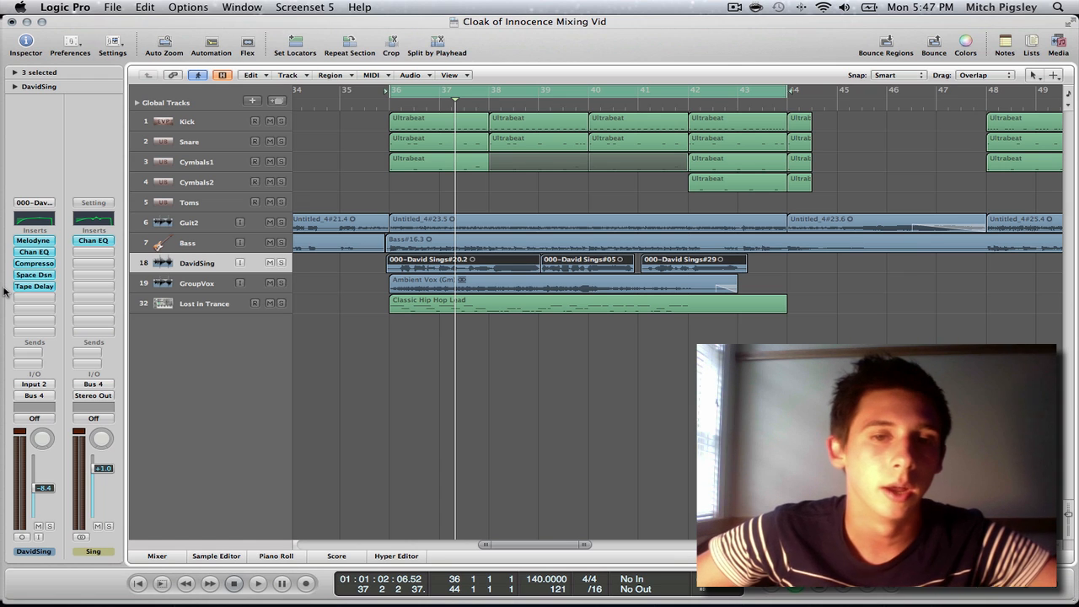
{"action": "mouse_move", "coordinate": [7, 290]}
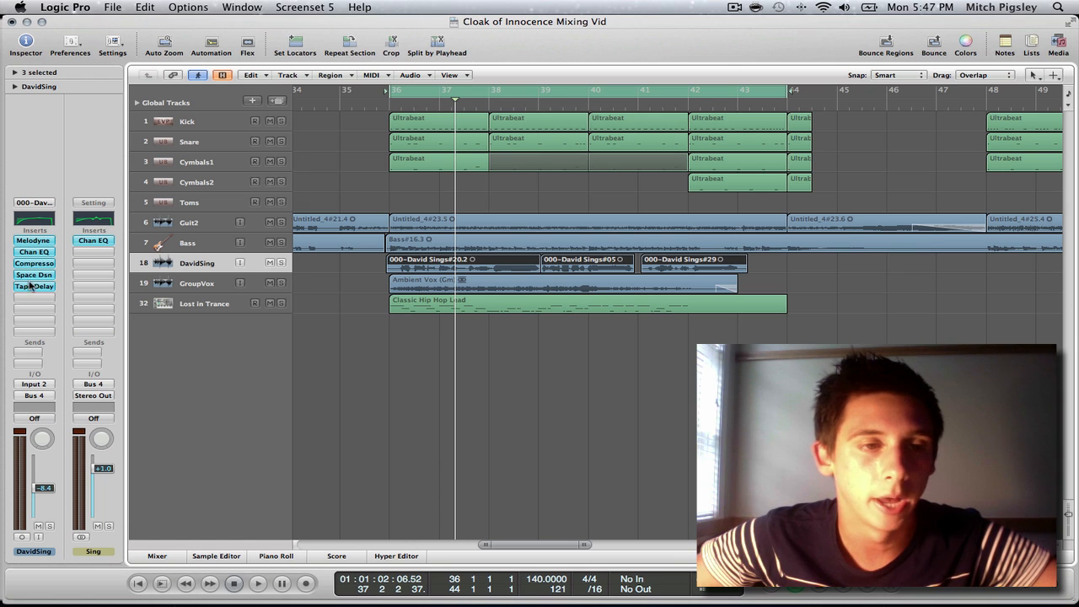
{"action": "mouse_move", "coordinate": [34, 275]}
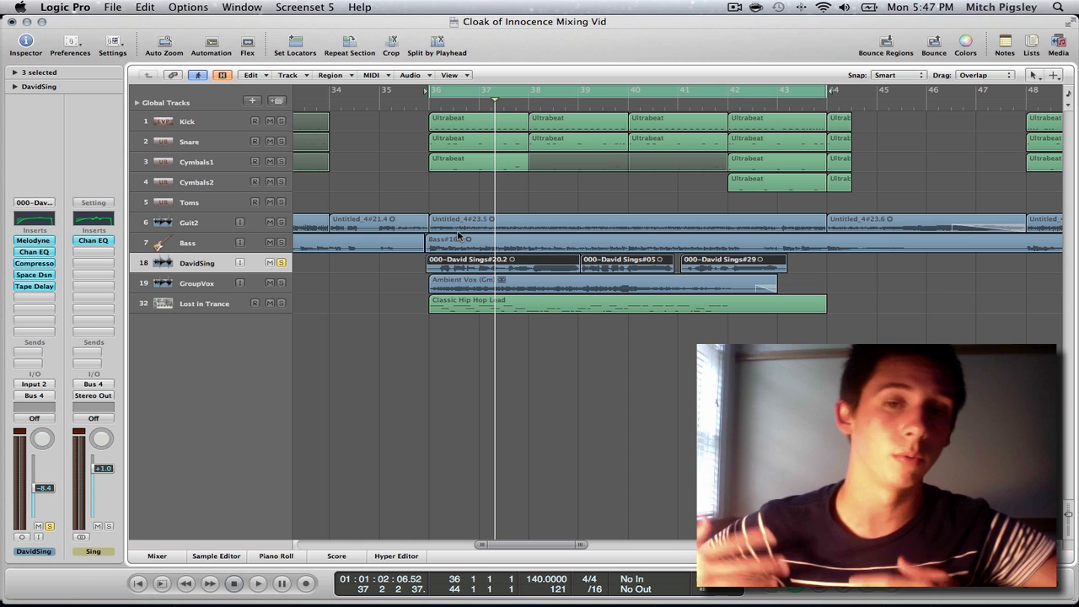
{"action": "left_click", "coordinate": [256, 584]}
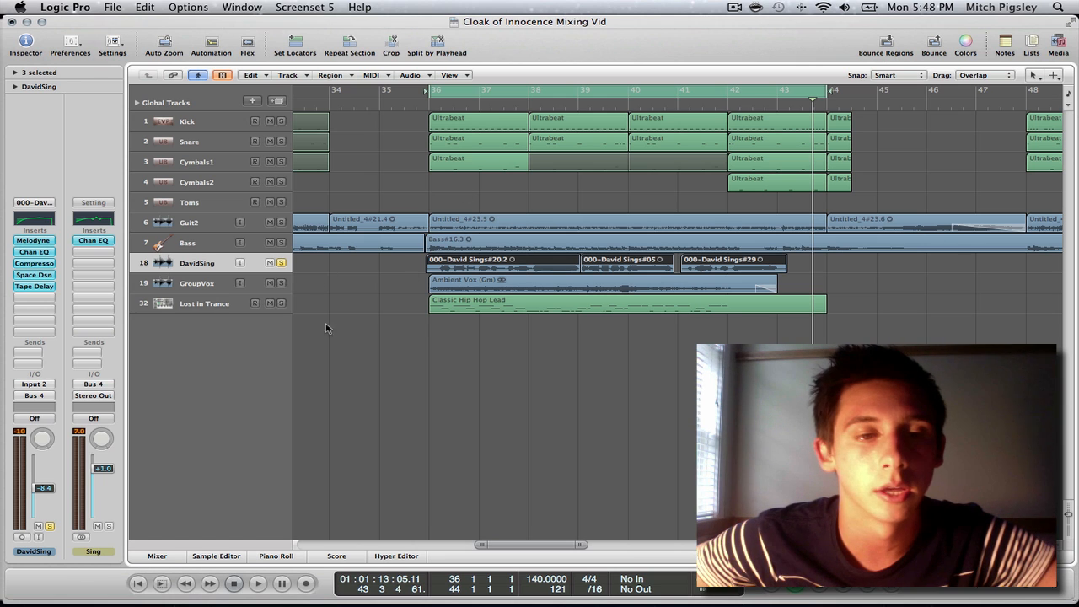
{"action": "left_click", "coordinate": [205, 304]}
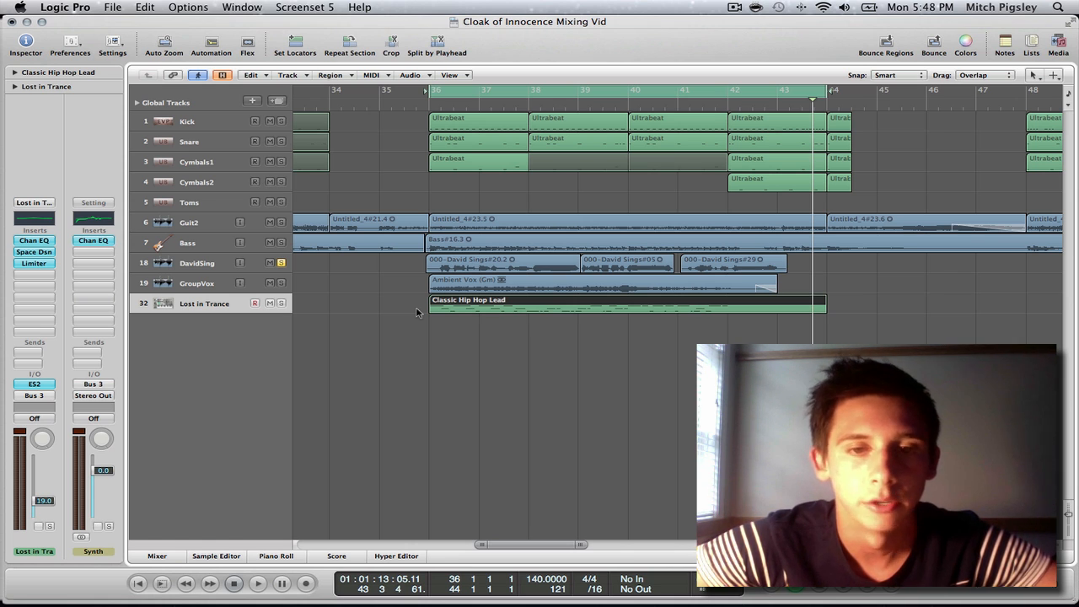
{"action": "mouse_move", "coordinate": [145, 280]}
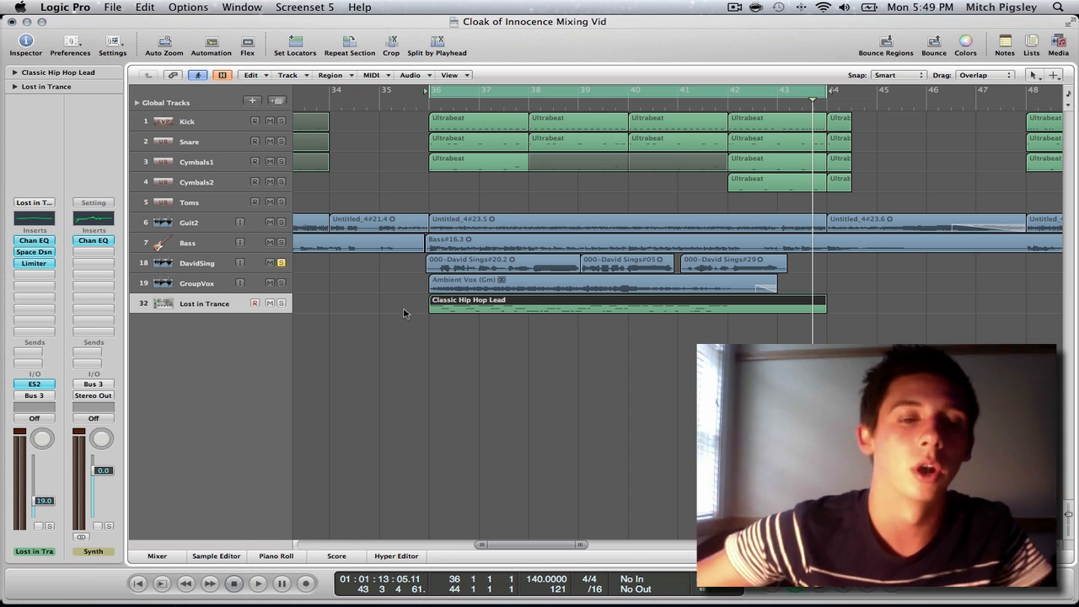
{"action": "left_click", "coordinate": [157, 556]}
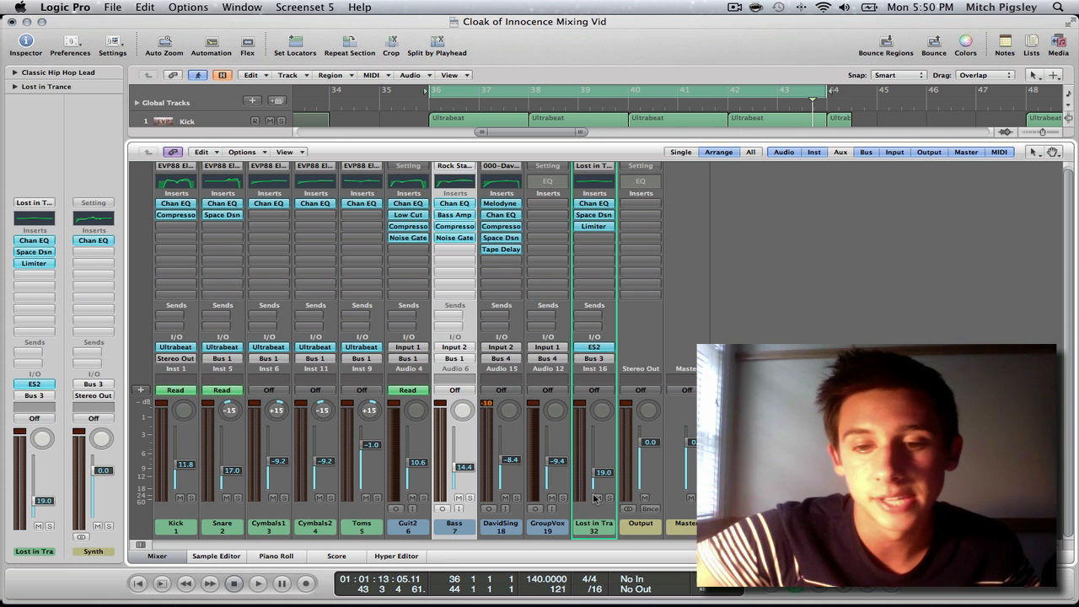
{"action": "mouse_move", "coordinate": [624, 442]}
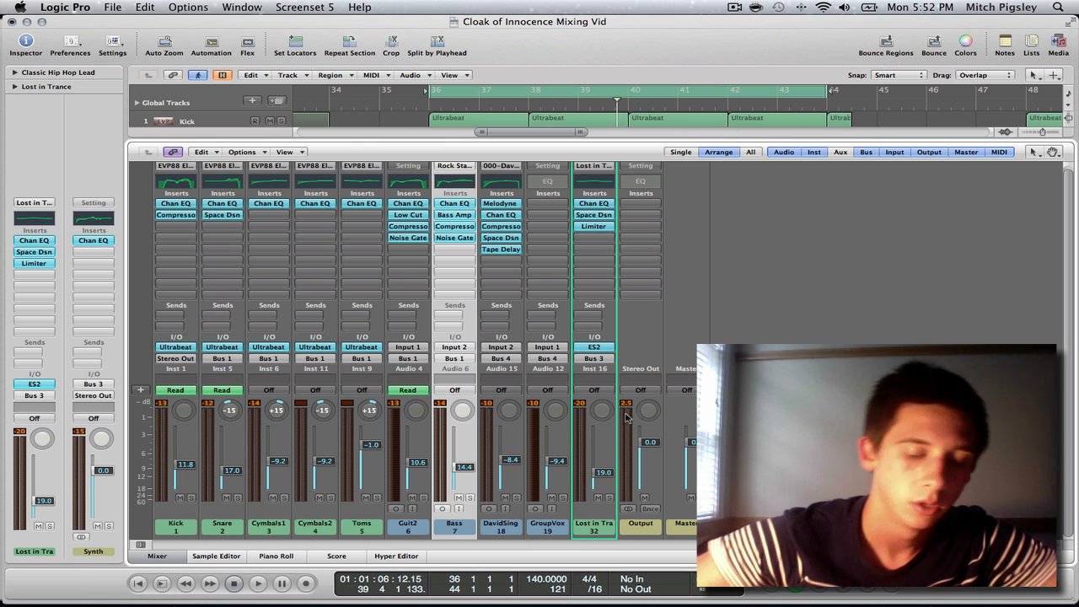
{"action": "mouse_move", "coordinate": [690, 360]}
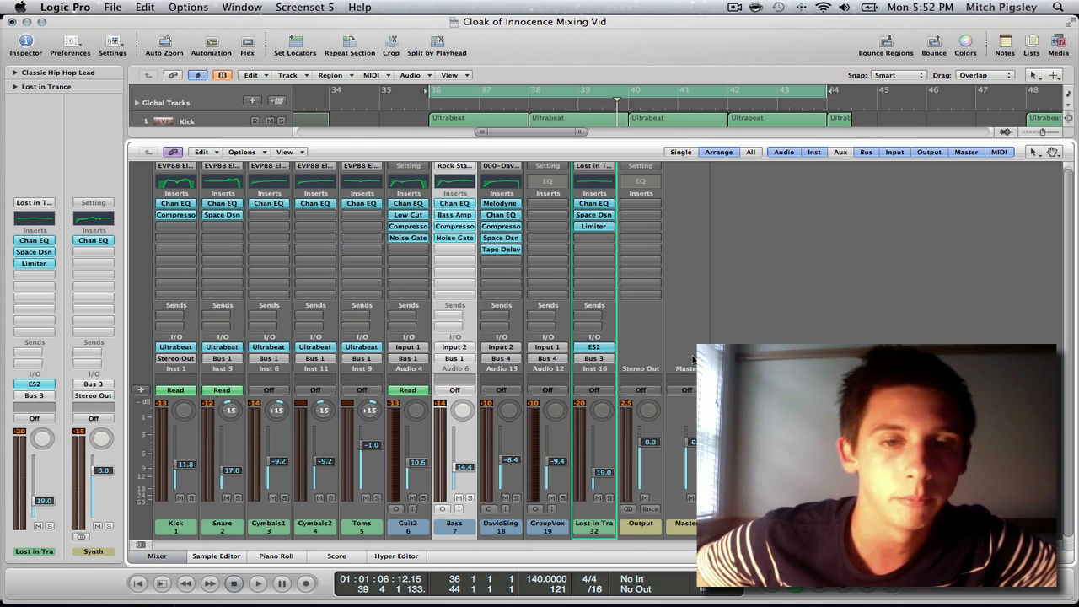